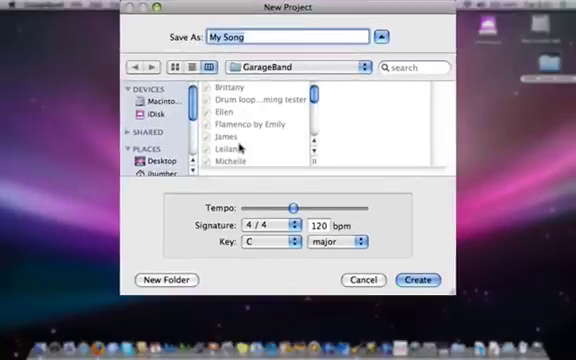
Step: Name the project 'My When Doves Cry remix' and set its key to A minor at 120 bpm
text(My W)
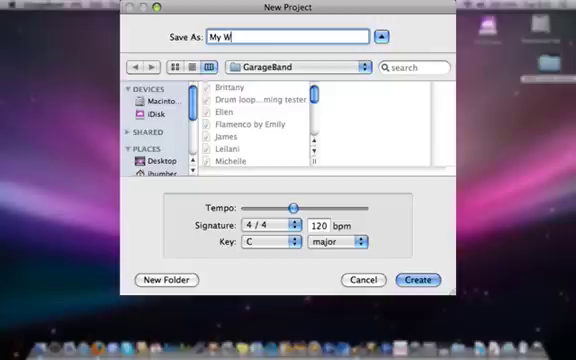
text(hen Doves Cry  remix)
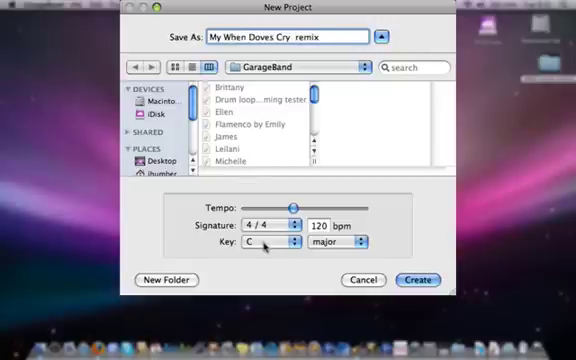
click(268, 242)
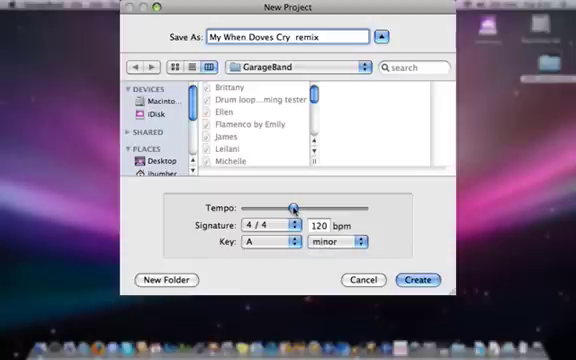
drag(296, 206, 300, 206)
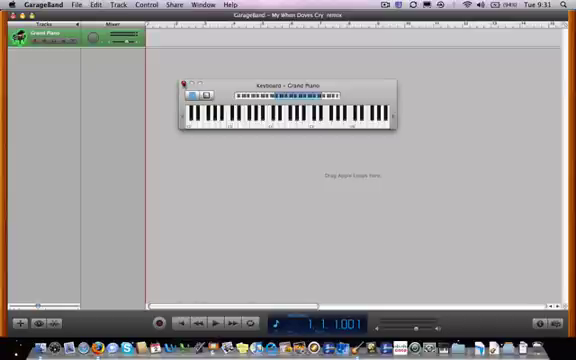
Step: Put away the on-screen keyboard so the empty piano track project is visible
click(184, 78)
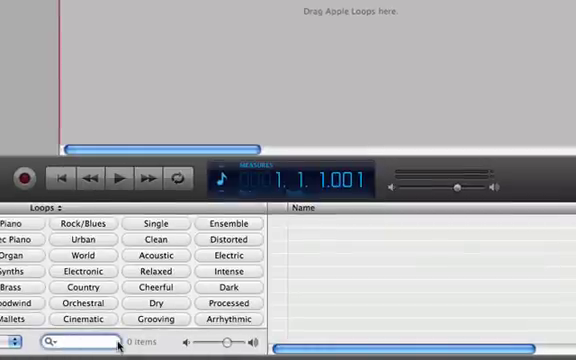
Step: Search the Loop Browser for 'WDC' to list the When Doves Cry loops
text(WDC)
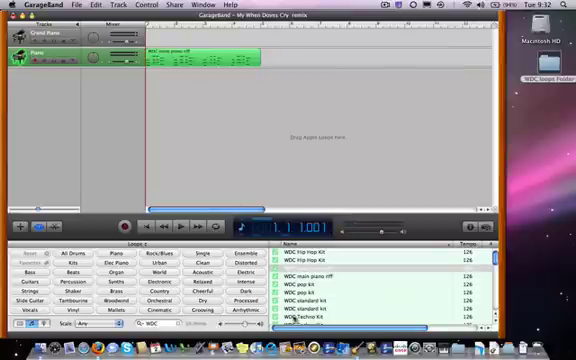
Step: Scroll the WDC loop results to reach the next loop for the arrangement
scroll(down, 3)
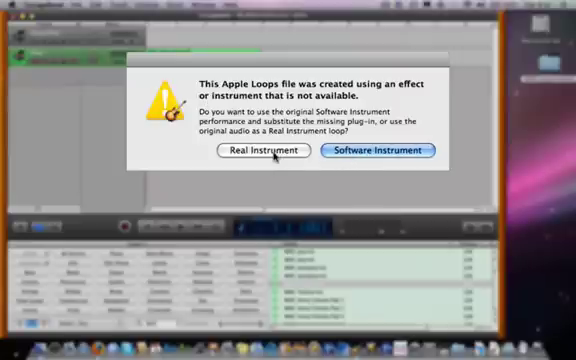
Step: Import the second WDC loop as Real Instrument audio on its own track
click(262, 152)
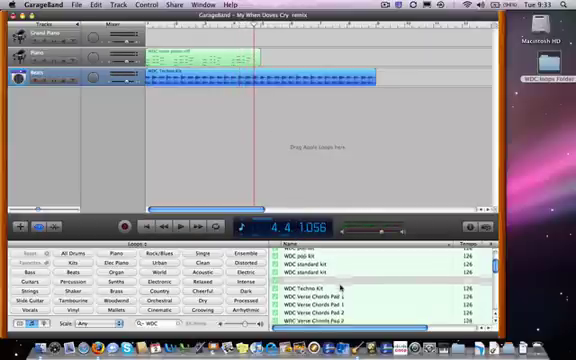
scroll(down, 3)
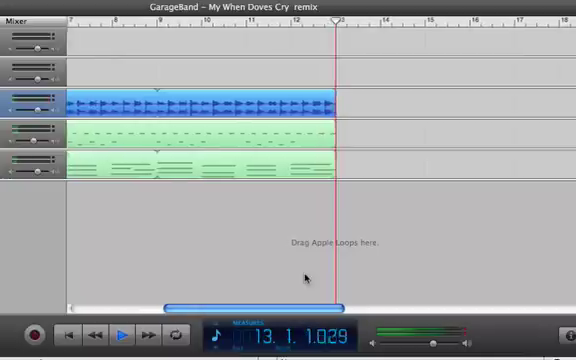
Step: Adjust a WDC region in the timeline so the tracks end at the same bar
click(118, 336)
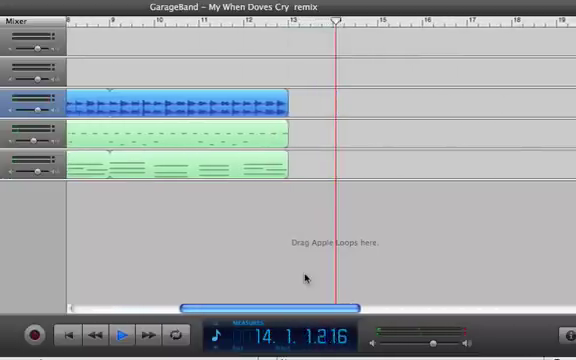